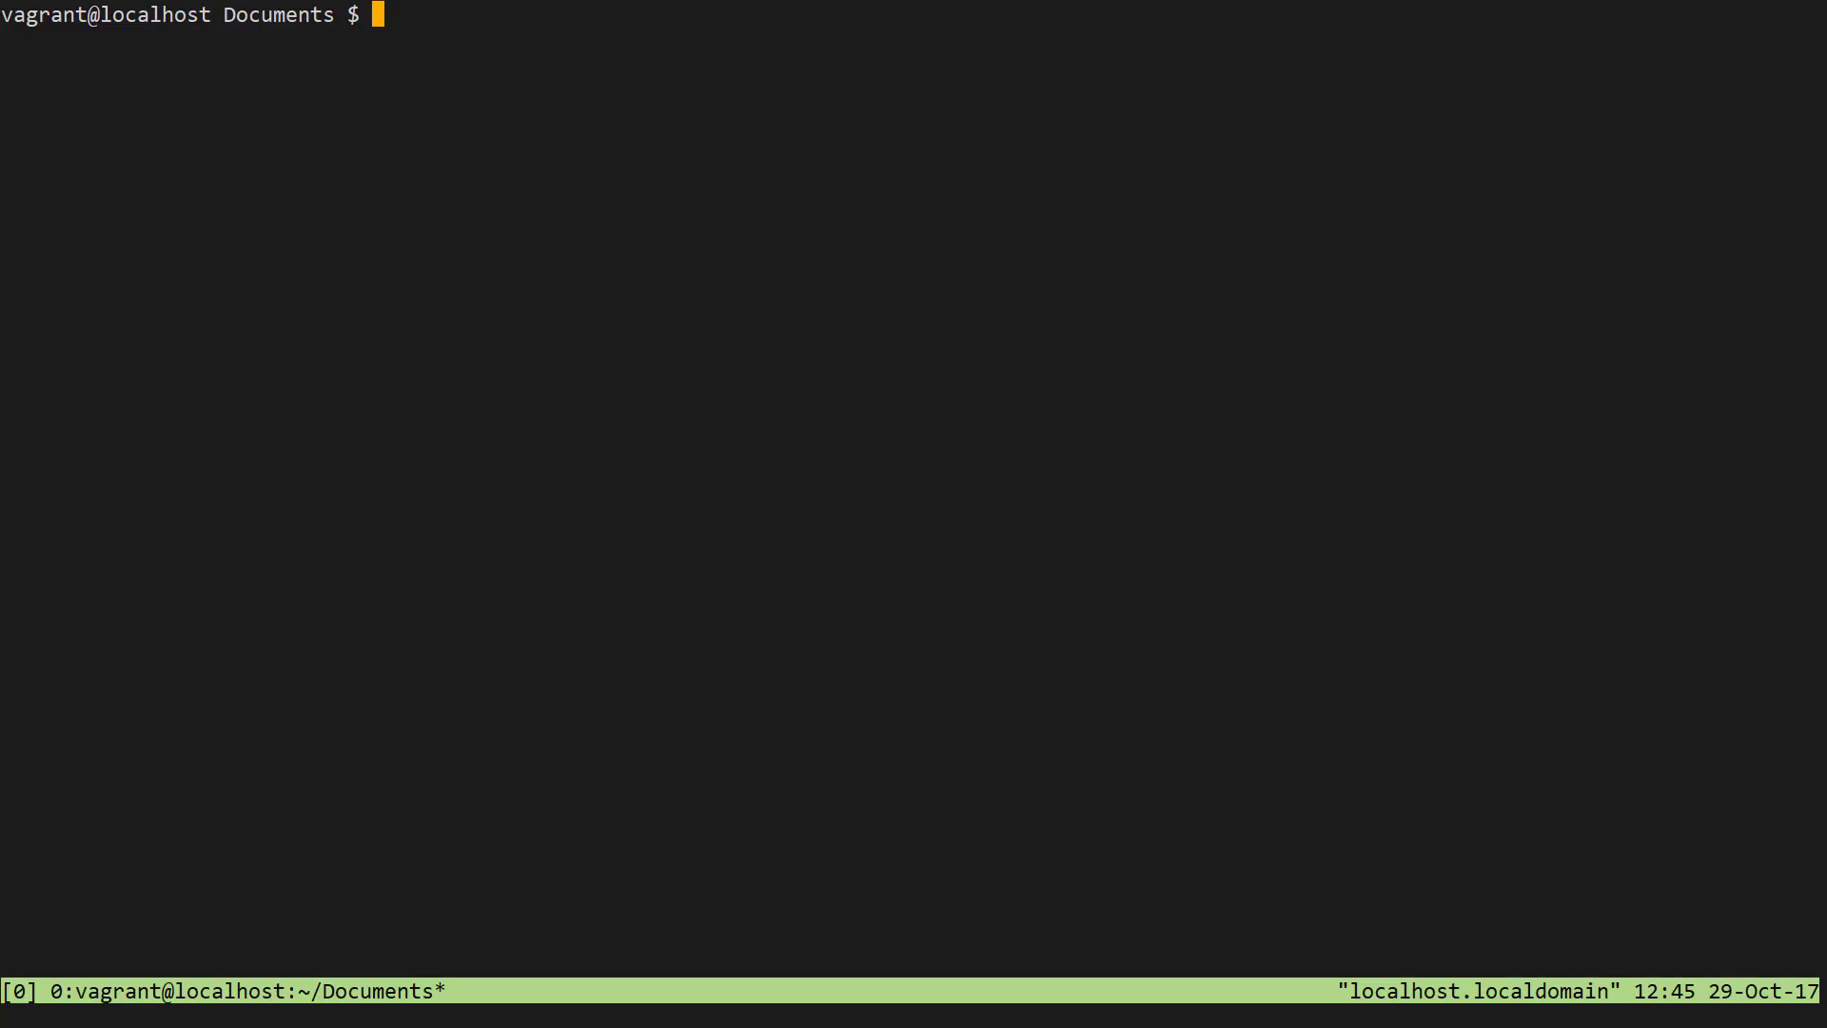
- Create an empty ~/.tmux.conf in the home folder with touch ~/.tmux.conf
type("touch ~")
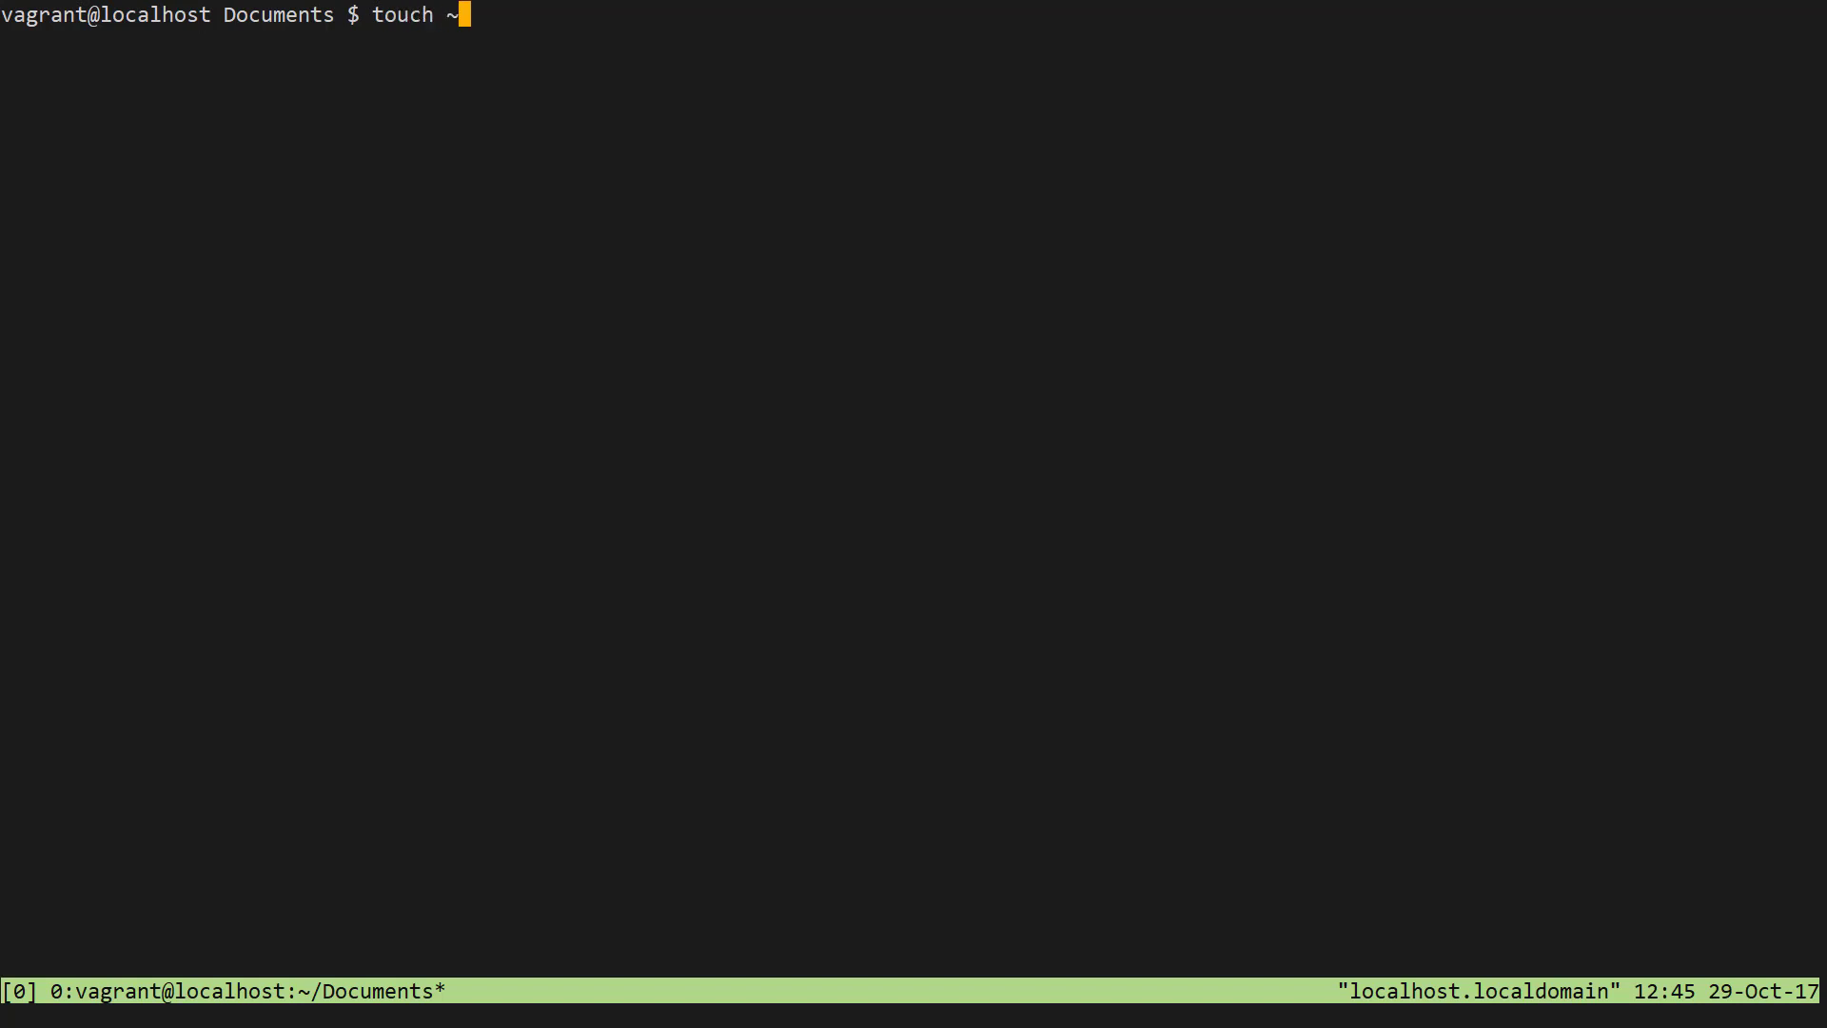
type("/.")
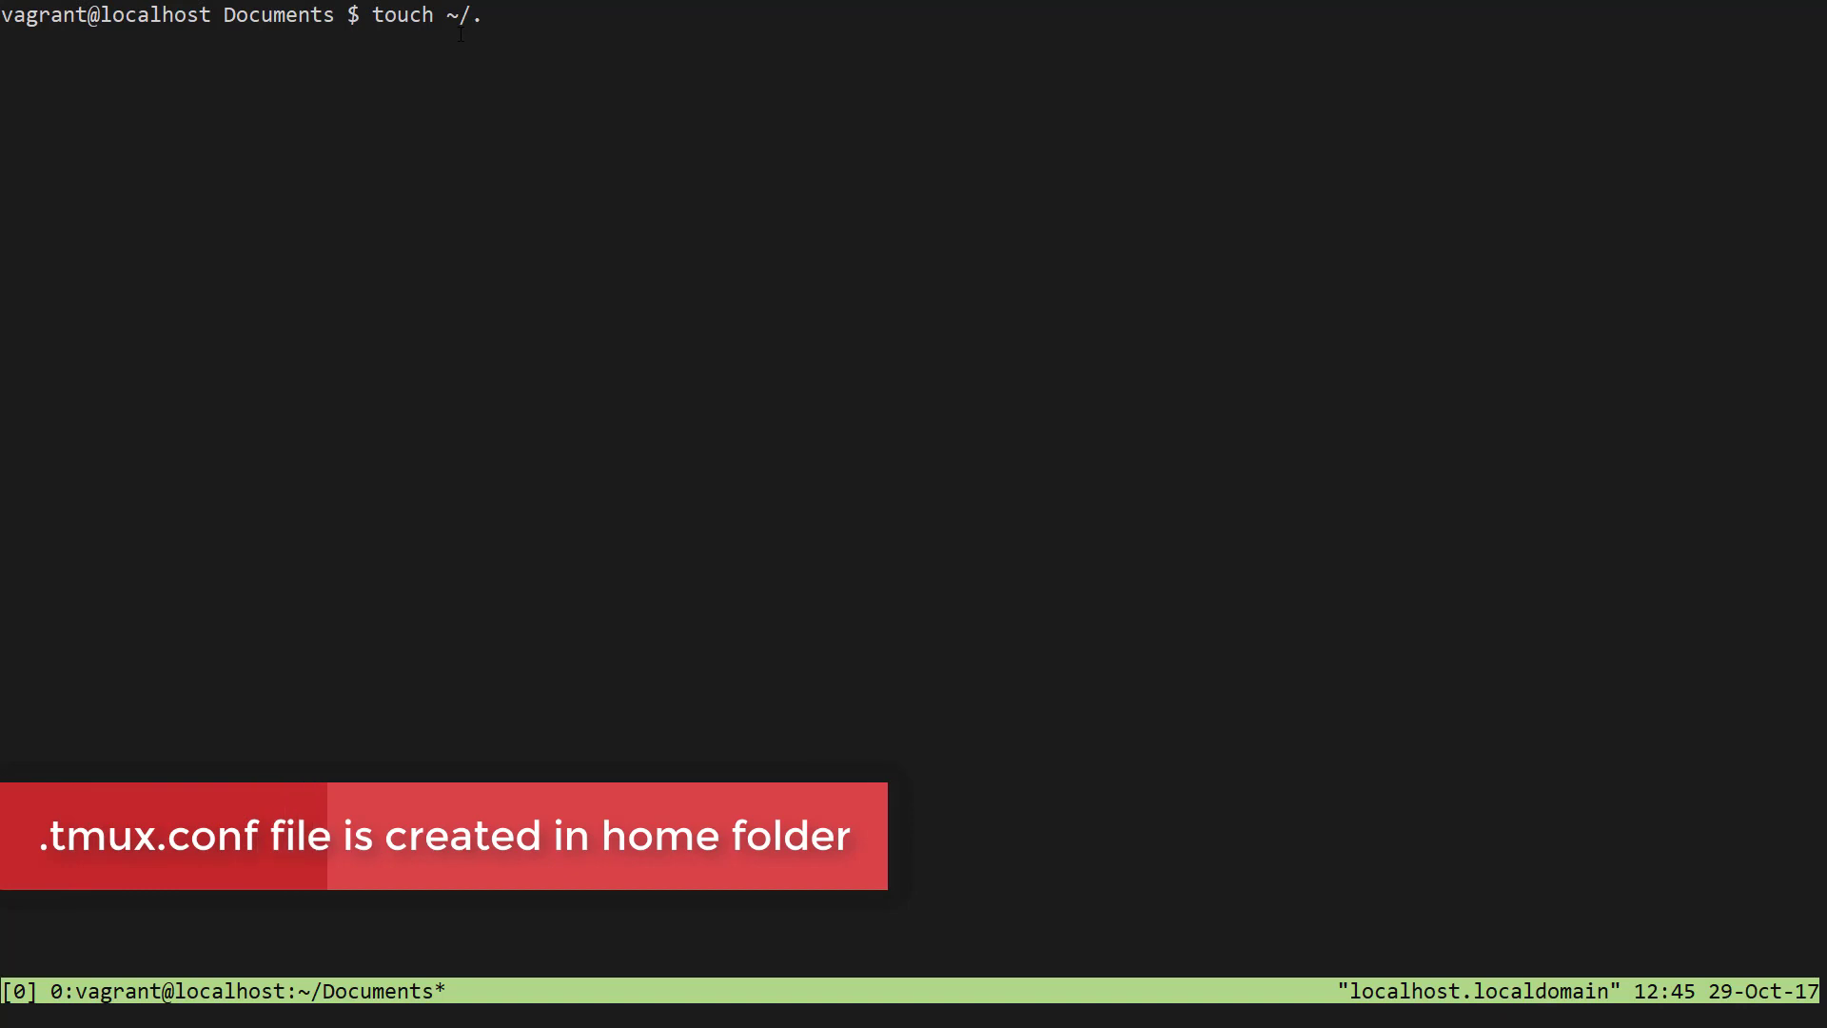
type("tmux")
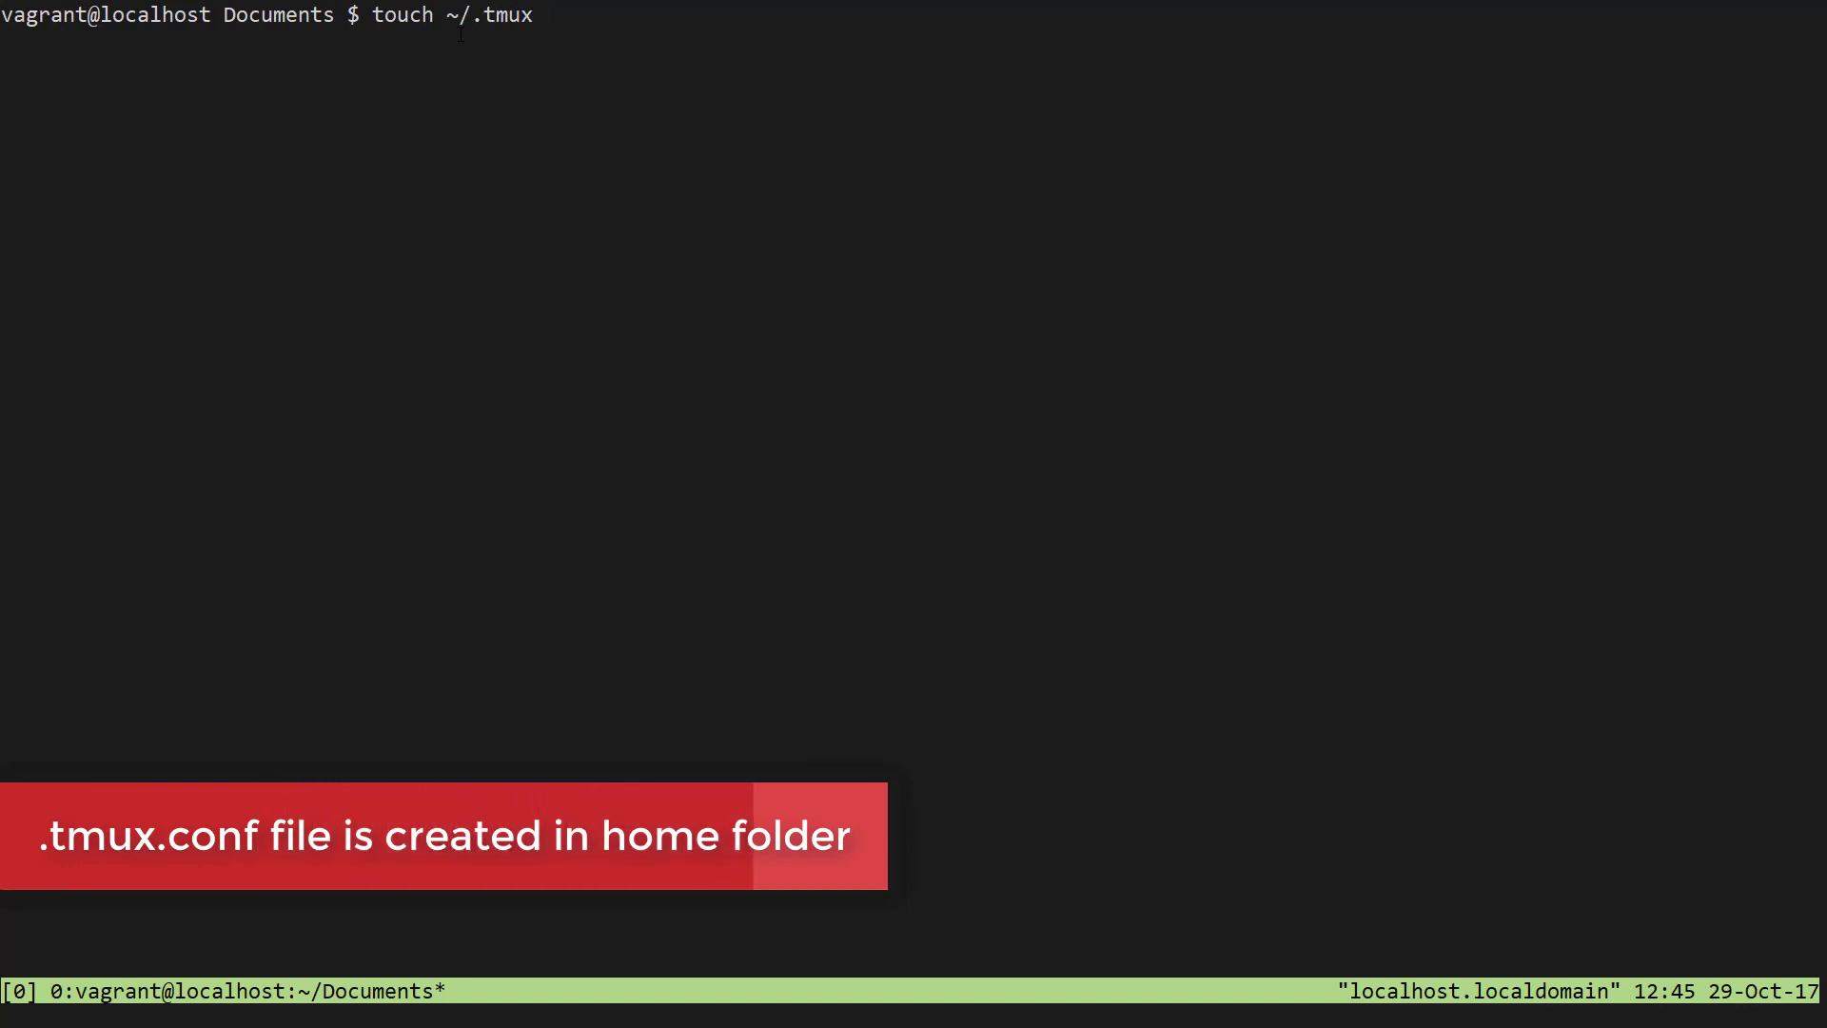
type(".conf")
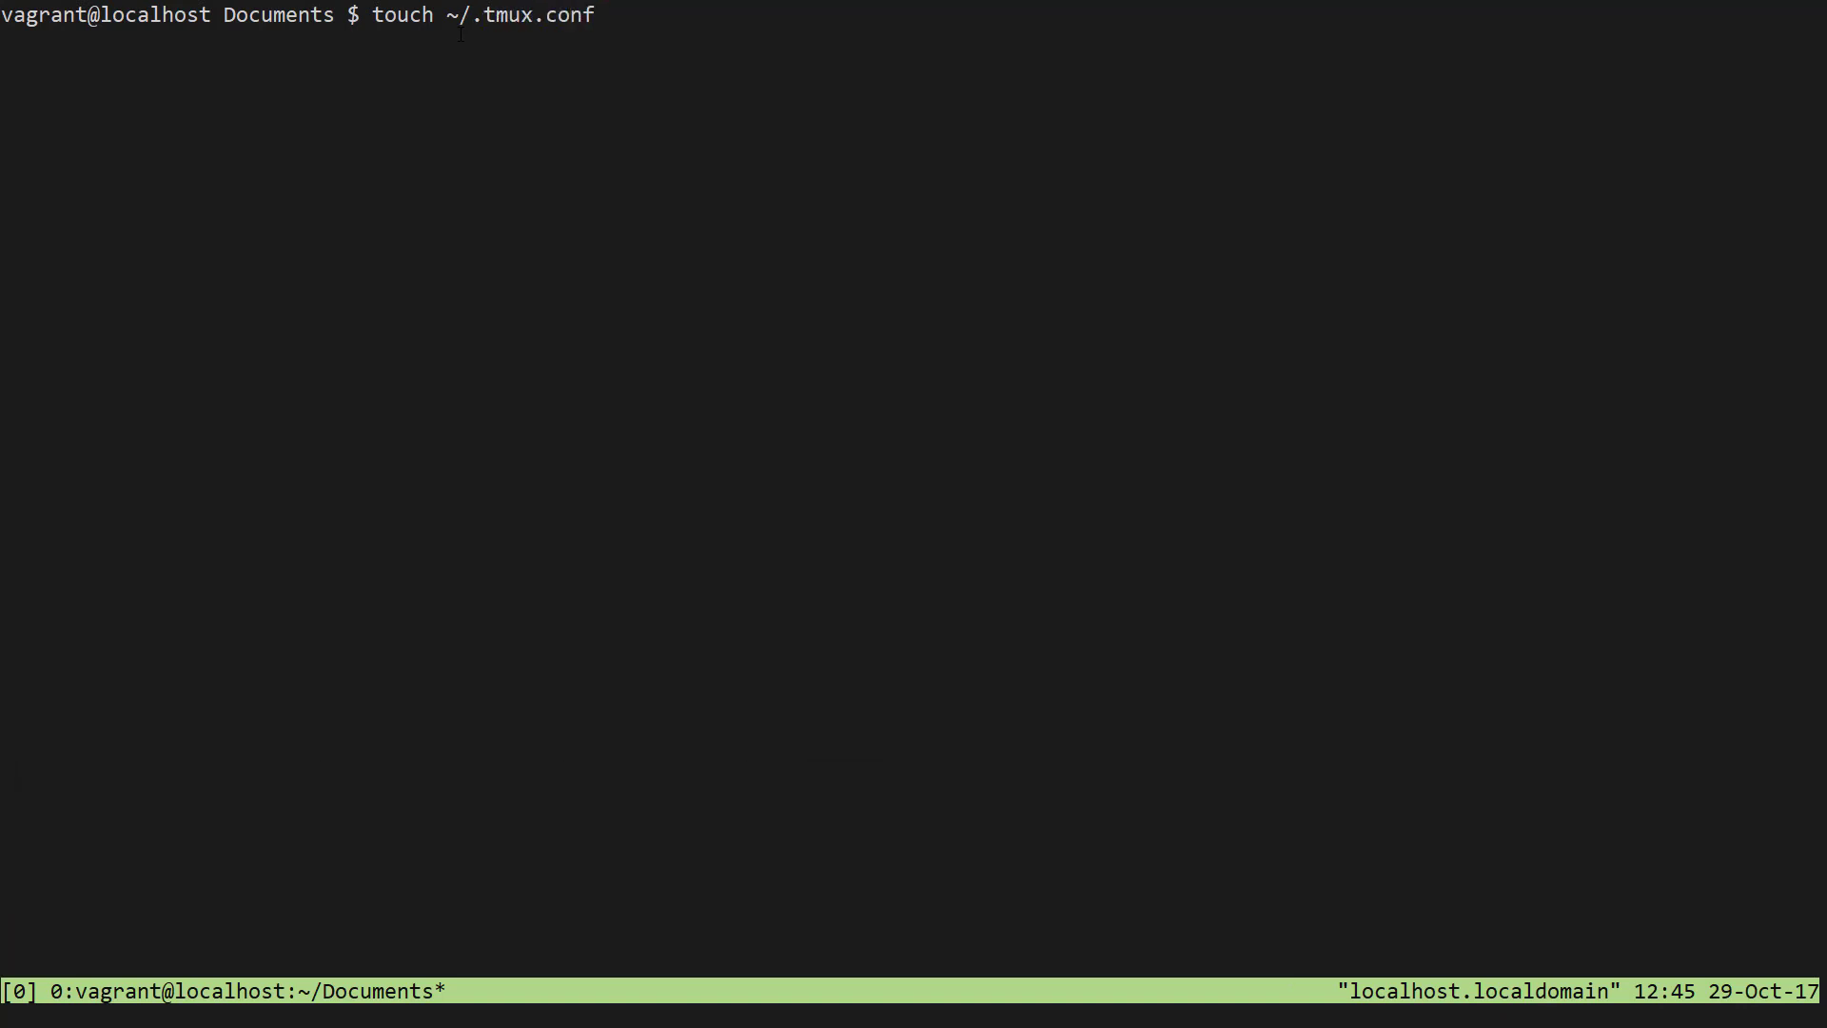
key("Return")
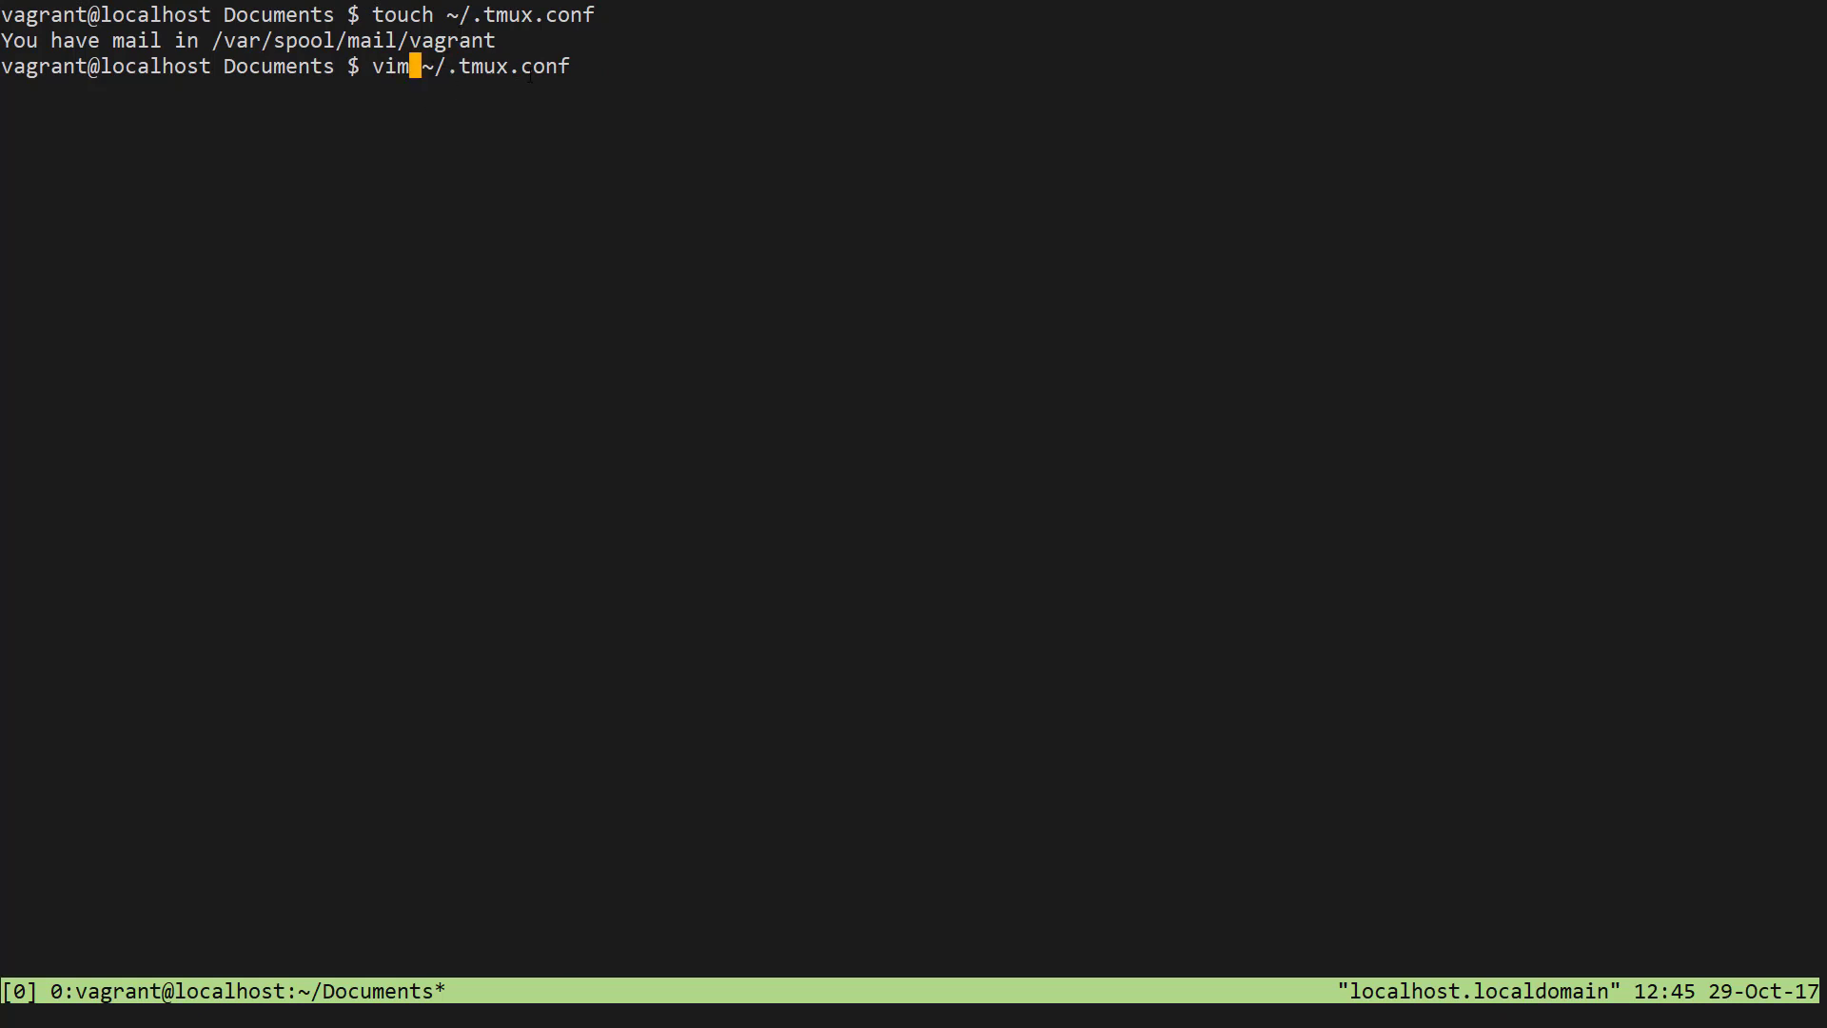
- Run vim ~/.tmux.conf so the empty config file opens showing 0 lines, 0 characters
key("Return")
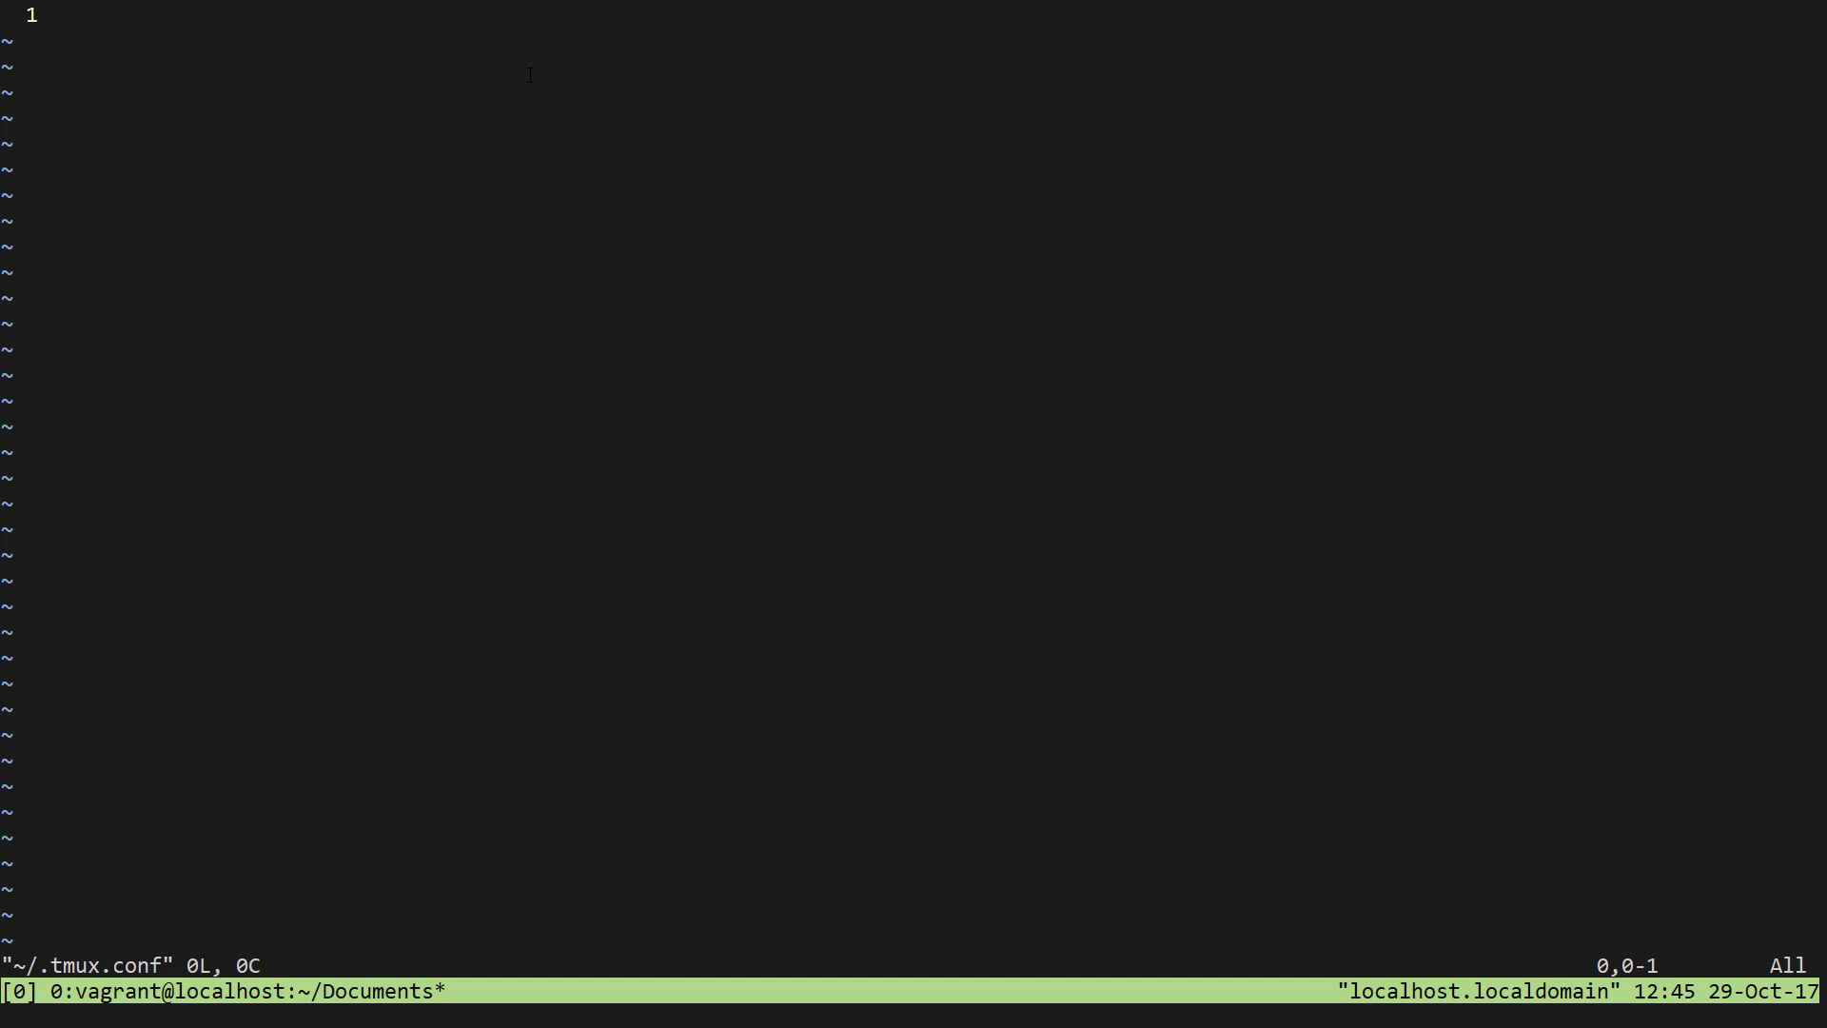